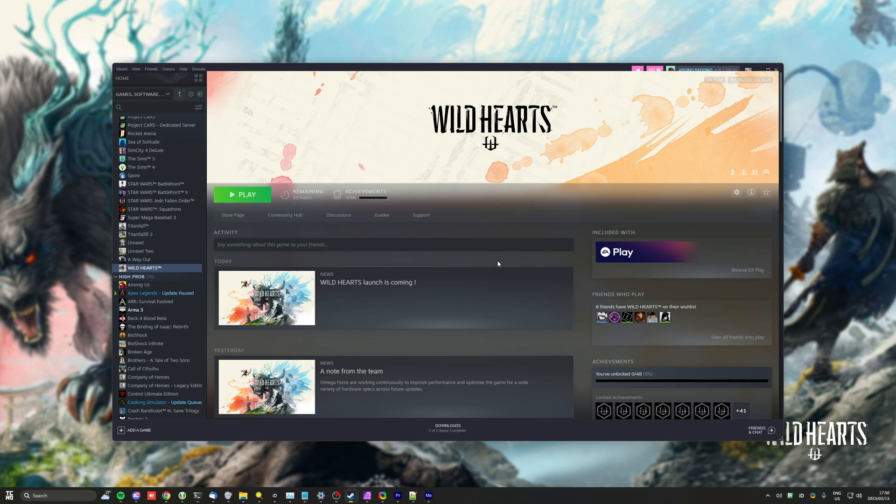
mouse_move(487, 258)
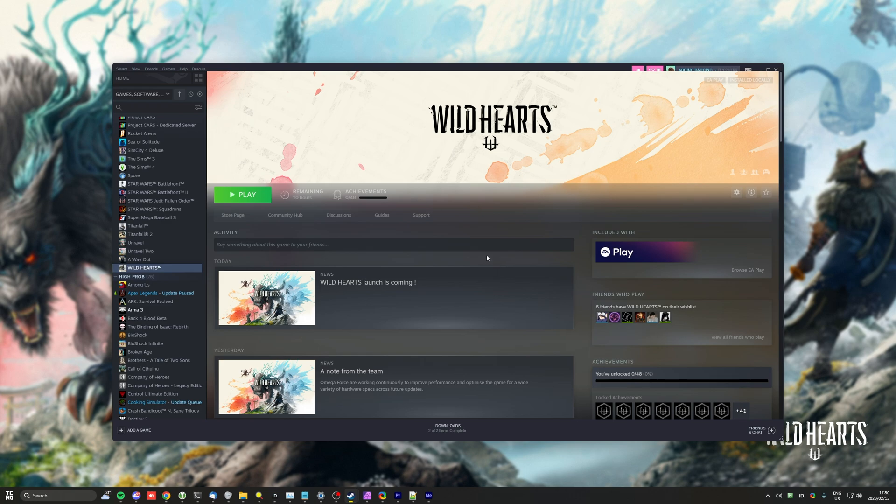
mouse_move(331, 204)
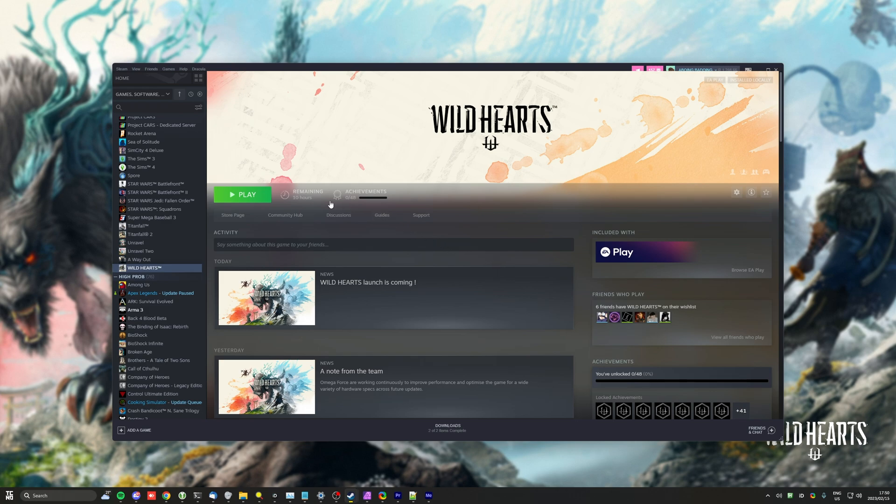
- Launch Wild Hearts from Steam, walk forward through the forest, and bring up the Settings menu
click(241, 194)
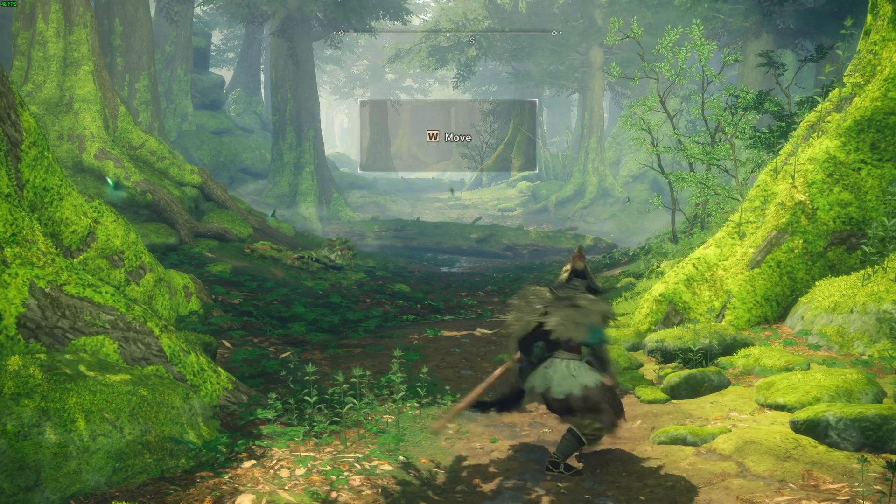
key(w)
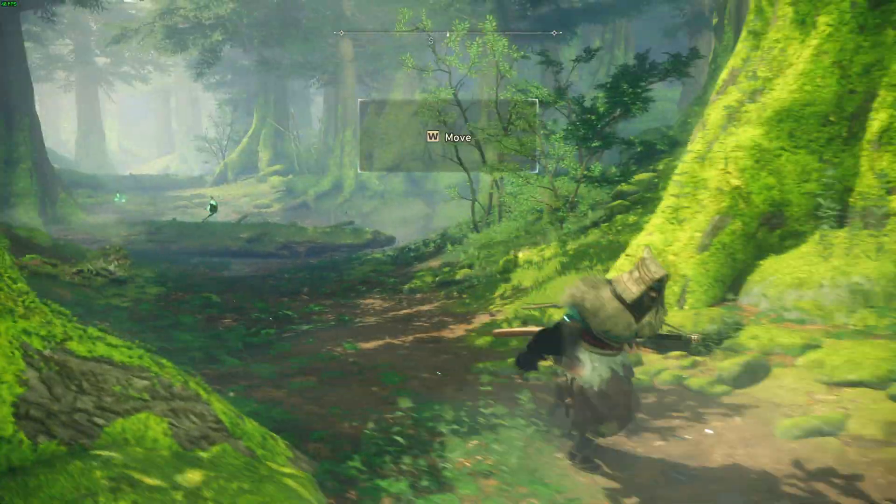
key(w)
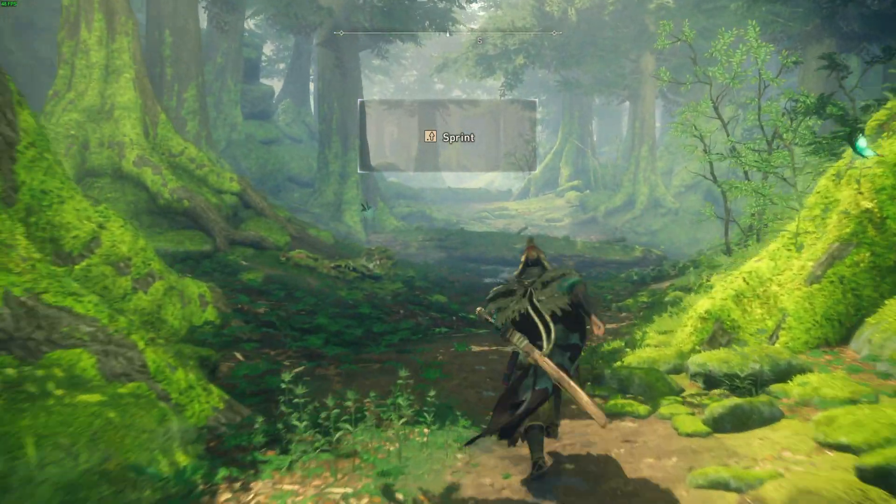
key(w)
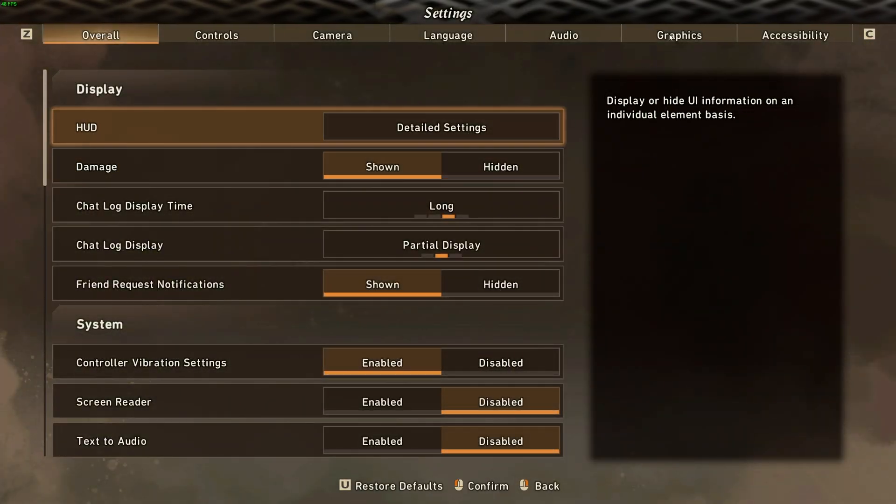
- Switch to the Graphics tab showing 2560×1440 resolution, VSync on and a 60 FPS limit
click(679, 34)
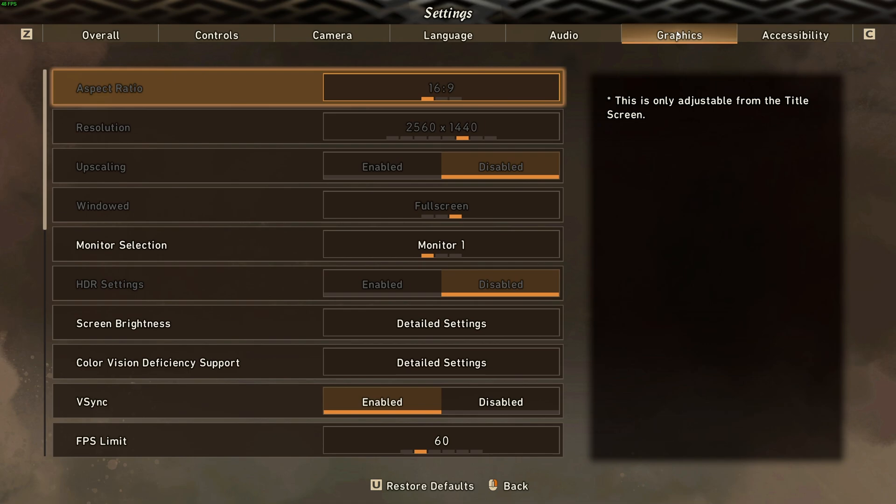
mouse_move(610, 167)
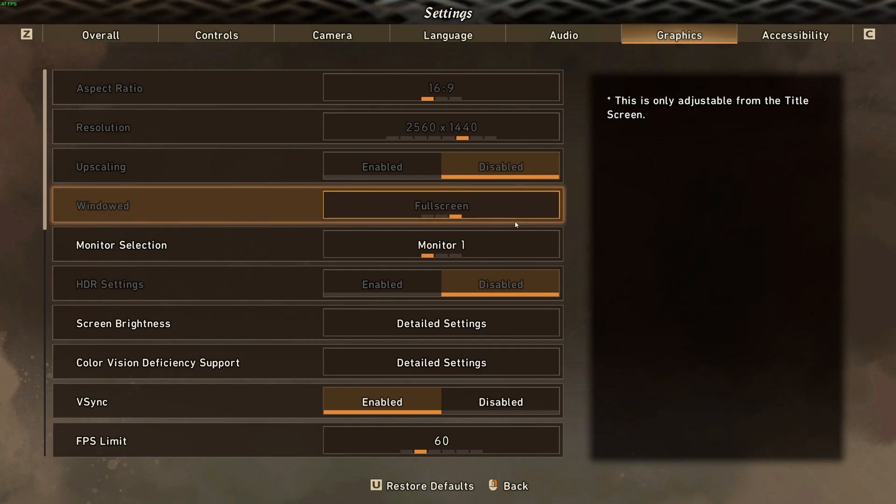
mouse_move(500, 214)
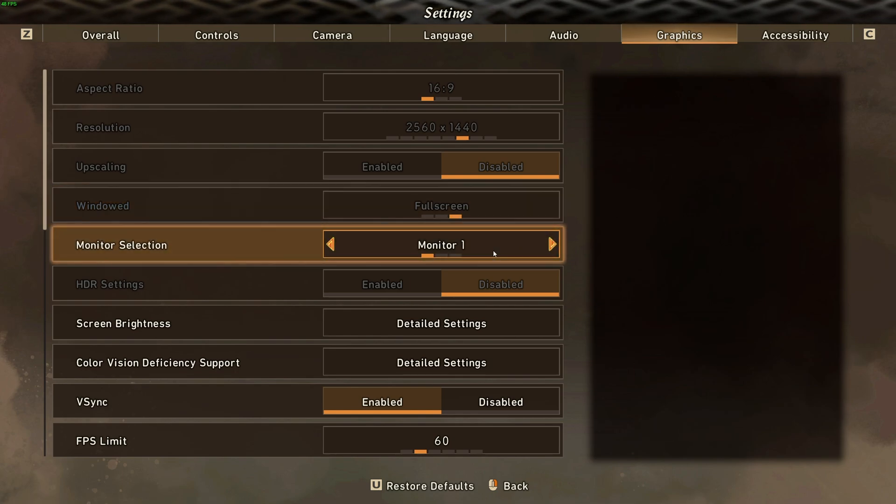
mouse_move(485, 284)
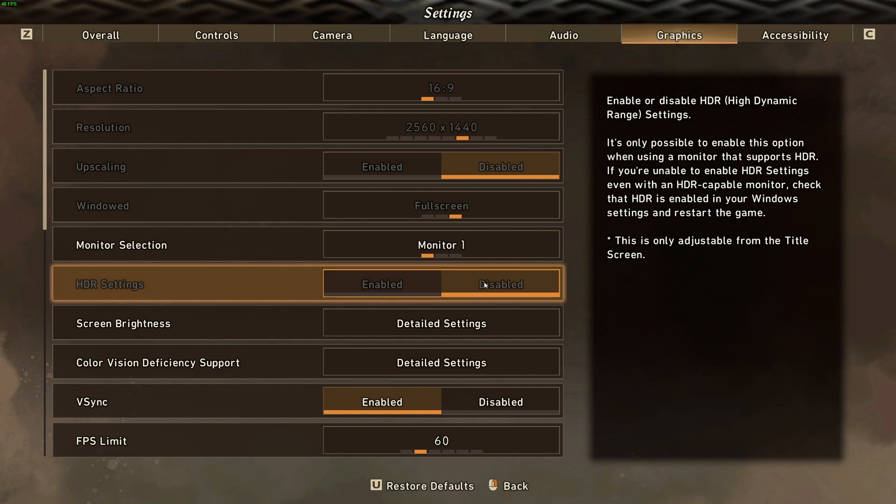
- Disable VSync and, after trying 120 and 30, leave the FPS limit on Unlimited
scroll(down, 3)
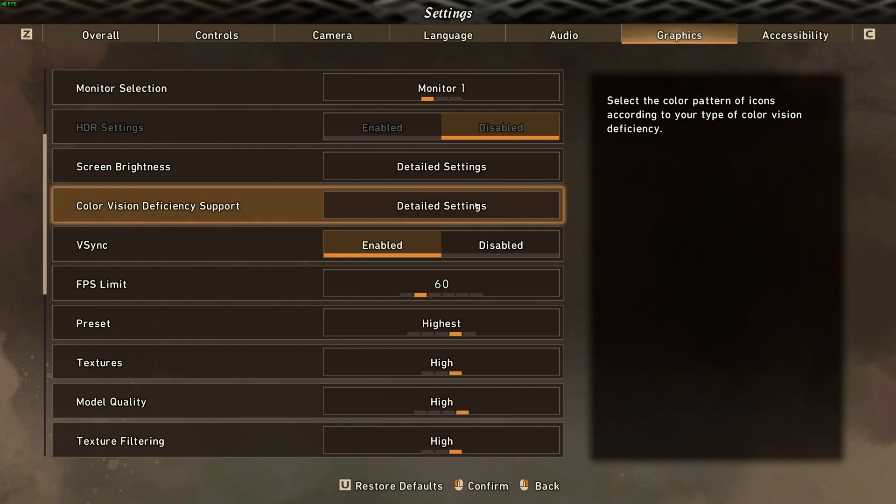
mouse_move(482, 252)
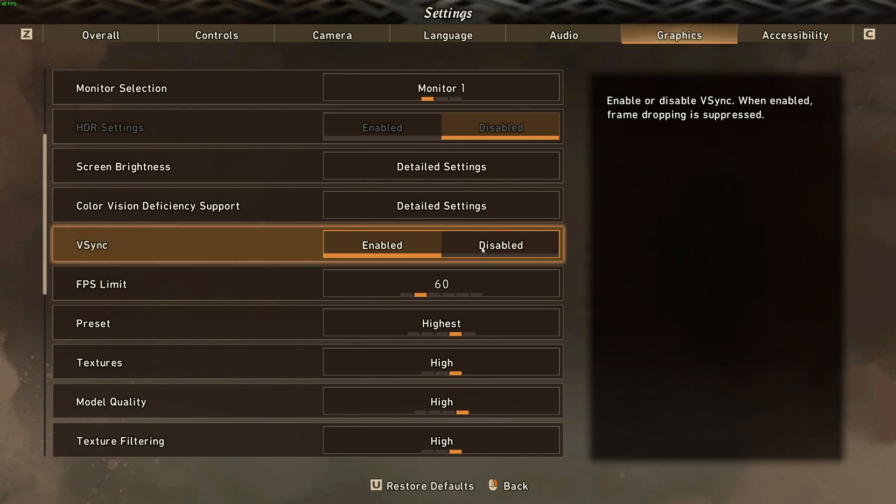
click(499, 245)
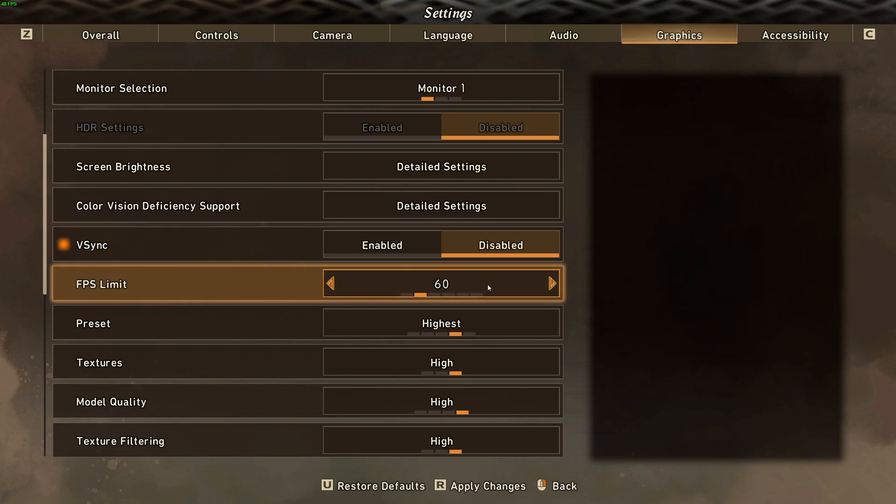
click(551, 284)
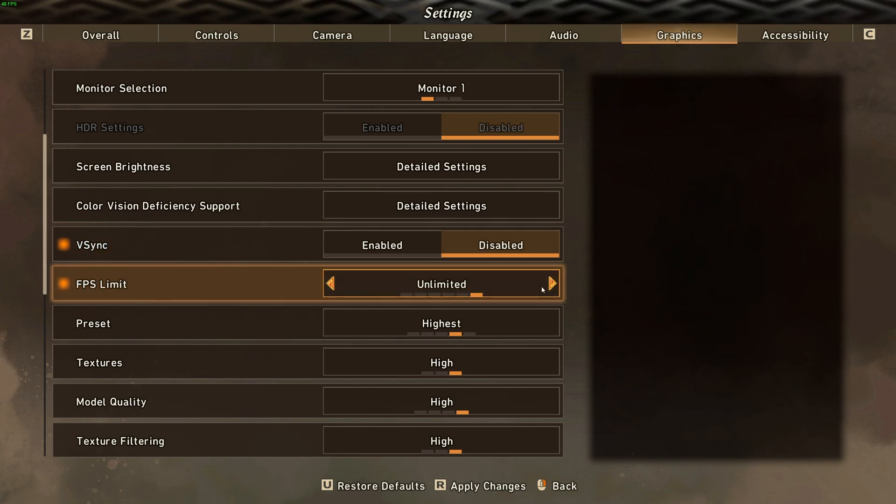
mouse_move(389, 291)
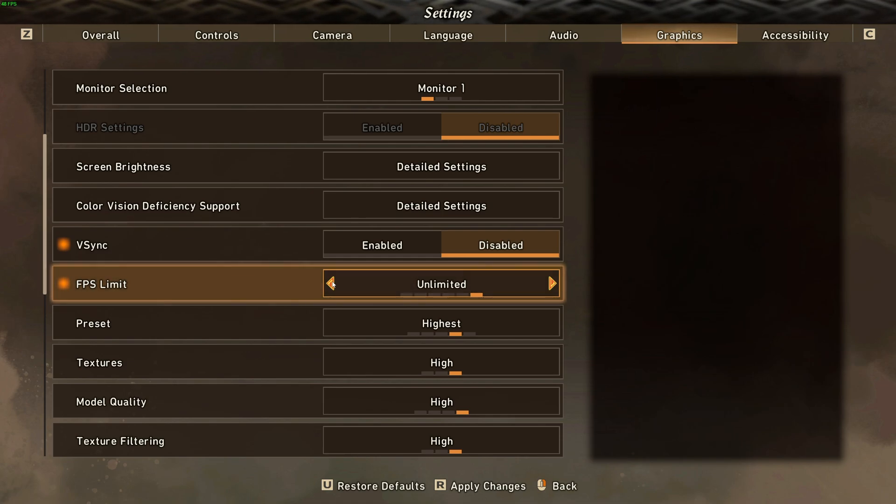
click(332, 284)
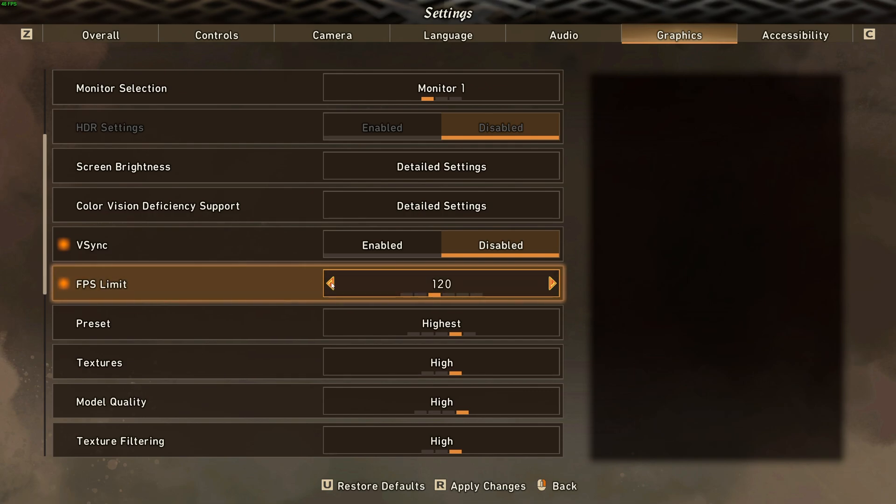
click(330, 284)
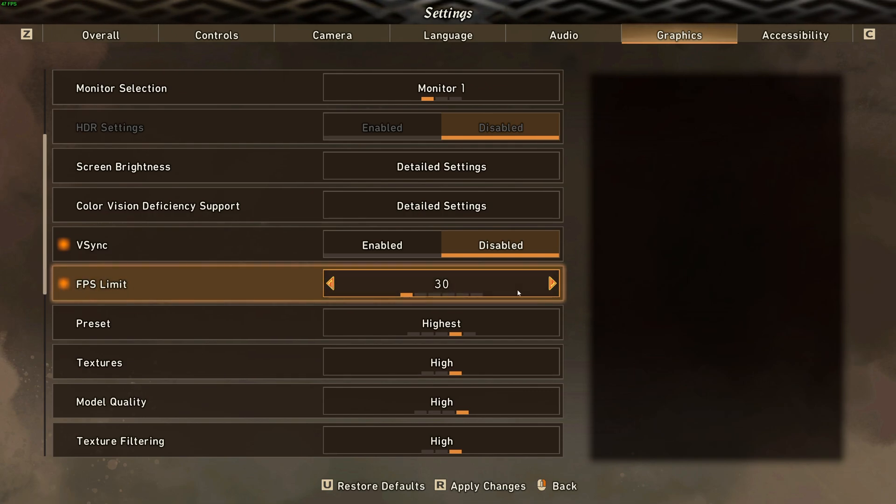
click(552, 283)
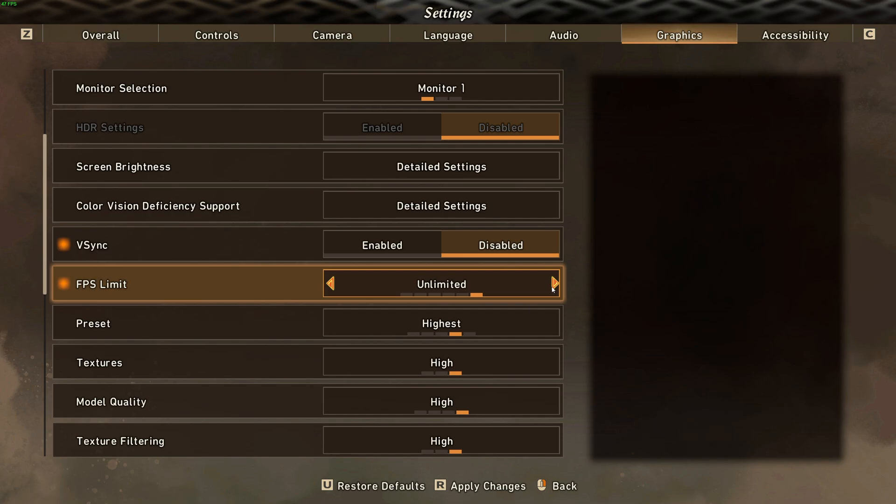
mouse_move(483, 279)
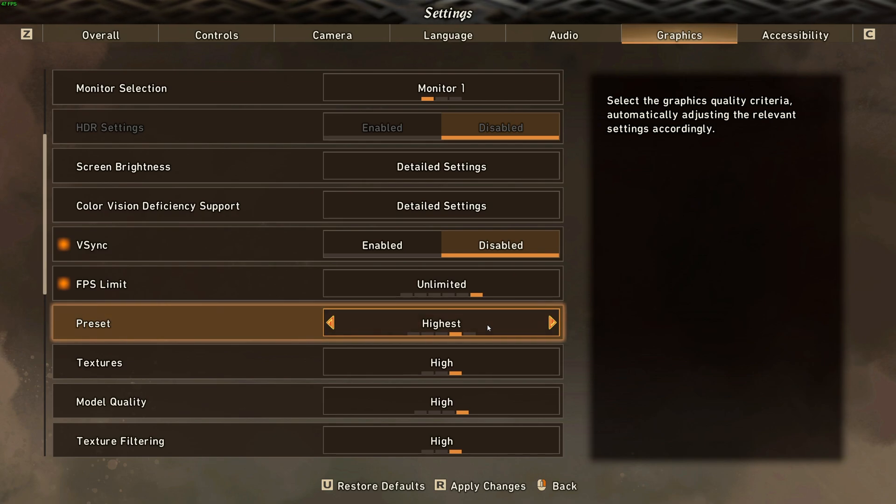
- Lower the graphics preset from Highest to Standard, dropping quality options to Medium
scroll(down, 3)
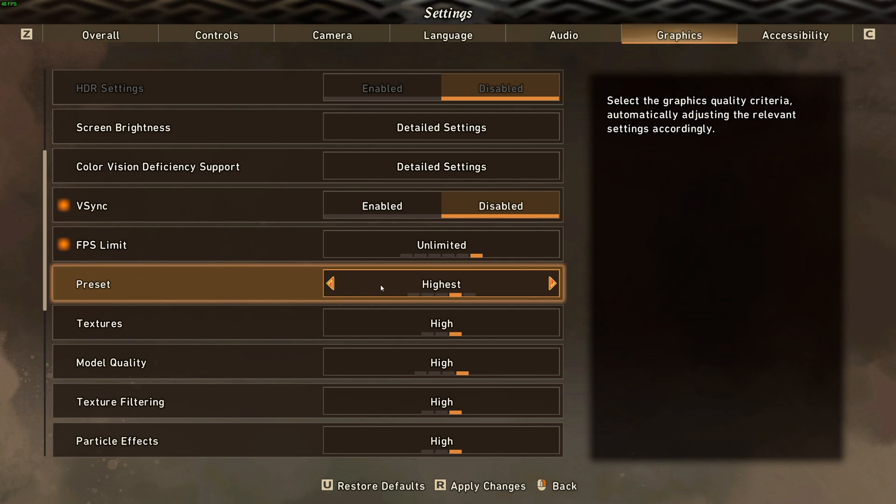
click(330, 284)
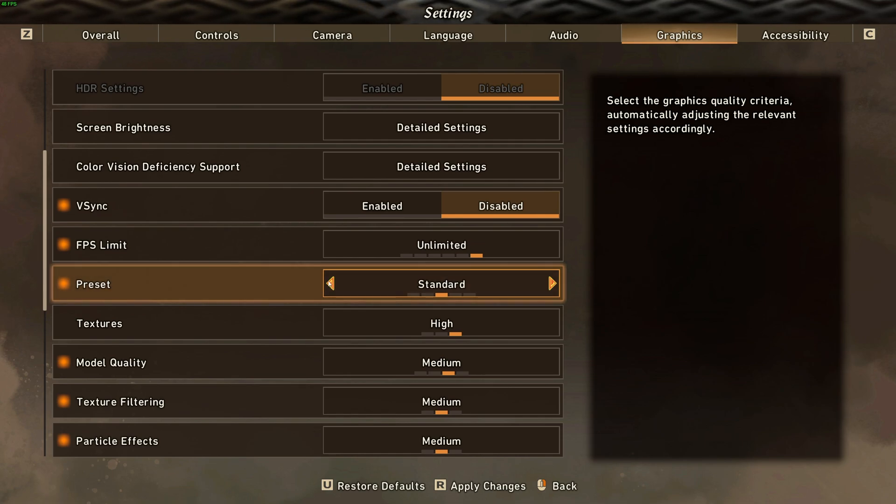
click(330, 284)
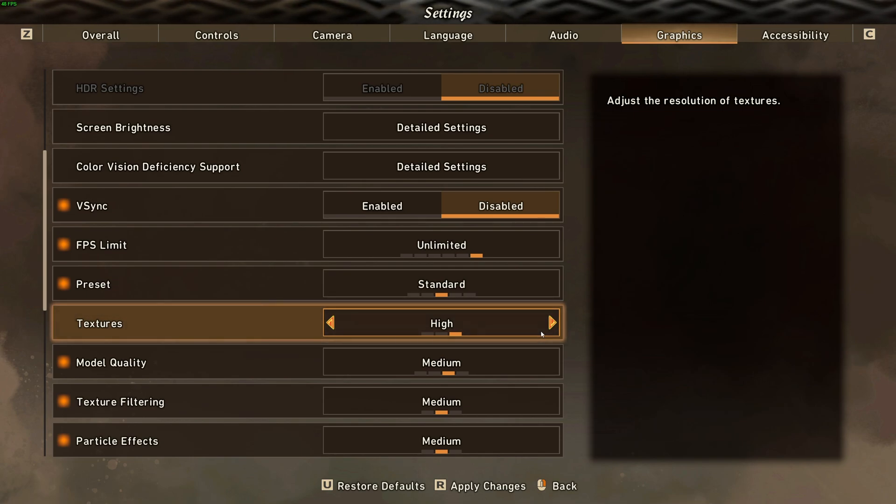
- Try texture quality at Medium and Low then keep High, and keep model quality at Medium
click(330, 324)
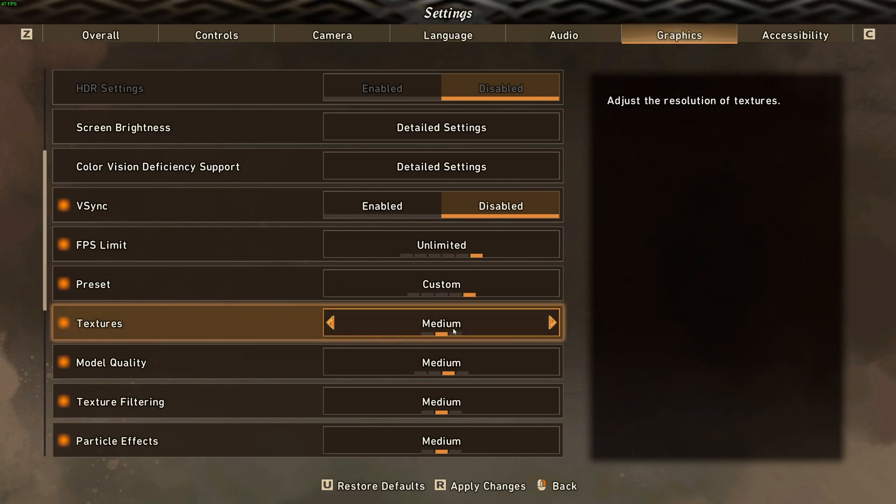
click(331, 323)
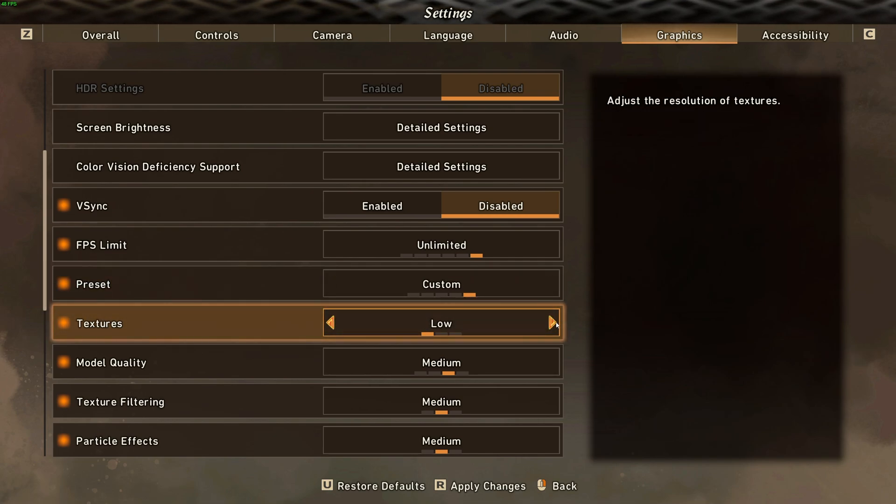
click(551, 323)
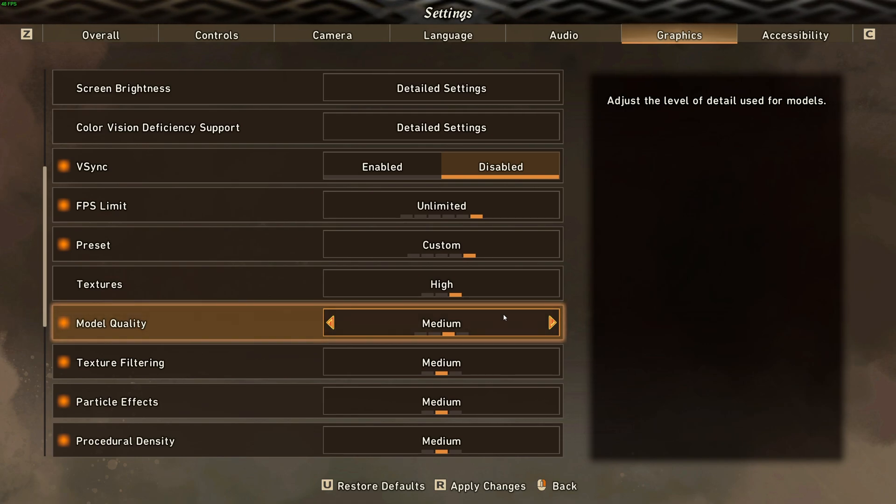
mouse_move(514, 317)
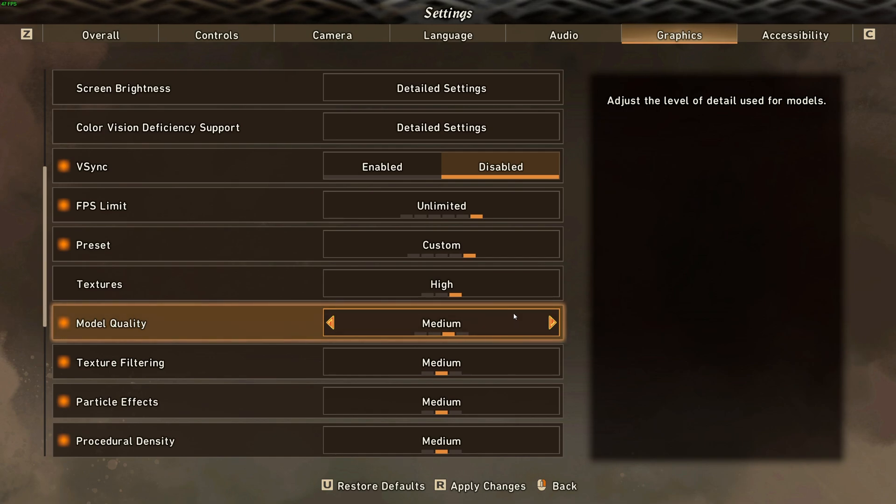
click(551, 323)
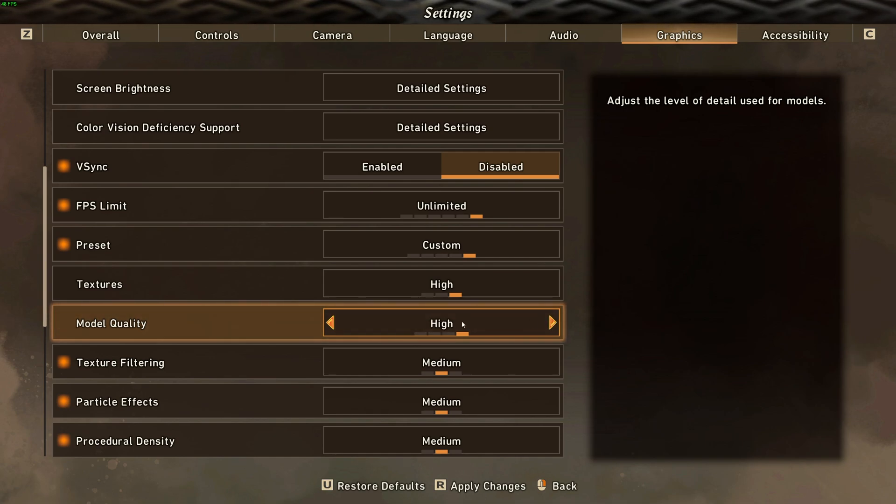
click(331, 324)
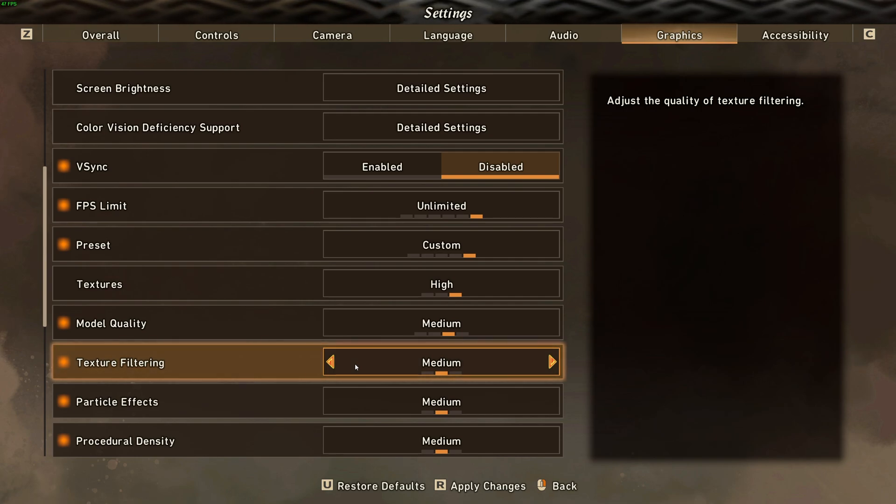
- Set texture filtering to Low and lower particle effects to Low
click(330, 362)
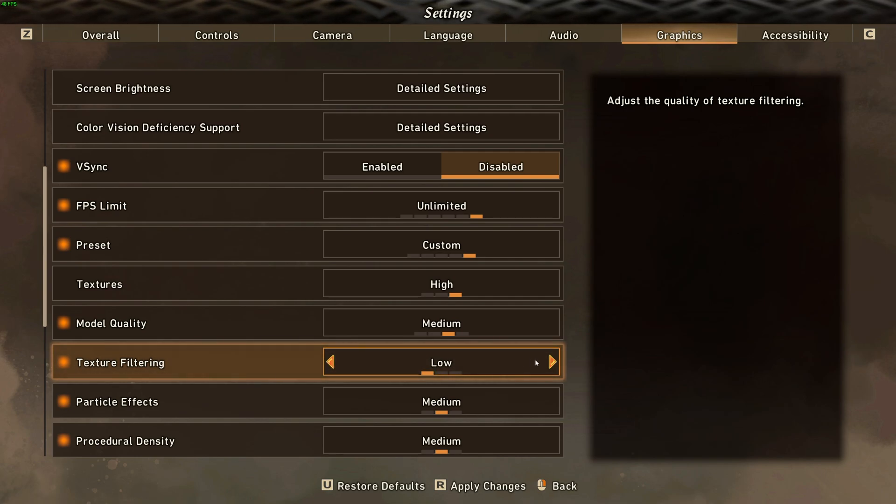
click(550, 362)
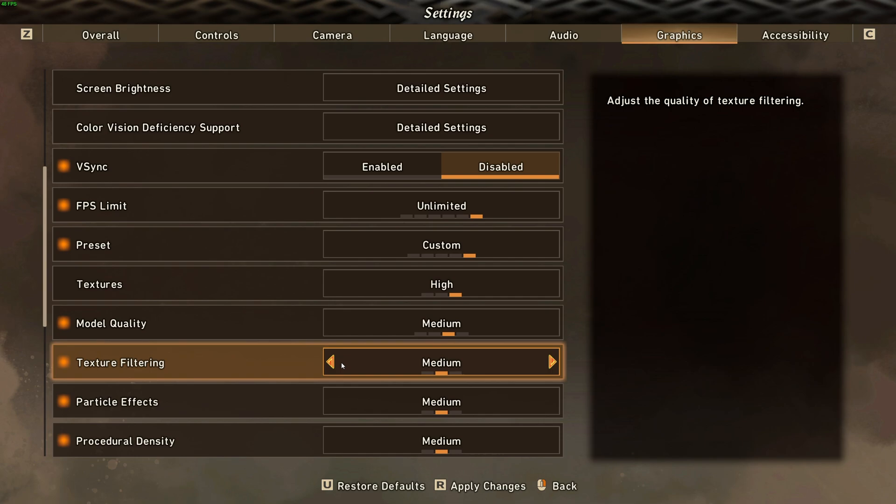
click(330, 362)
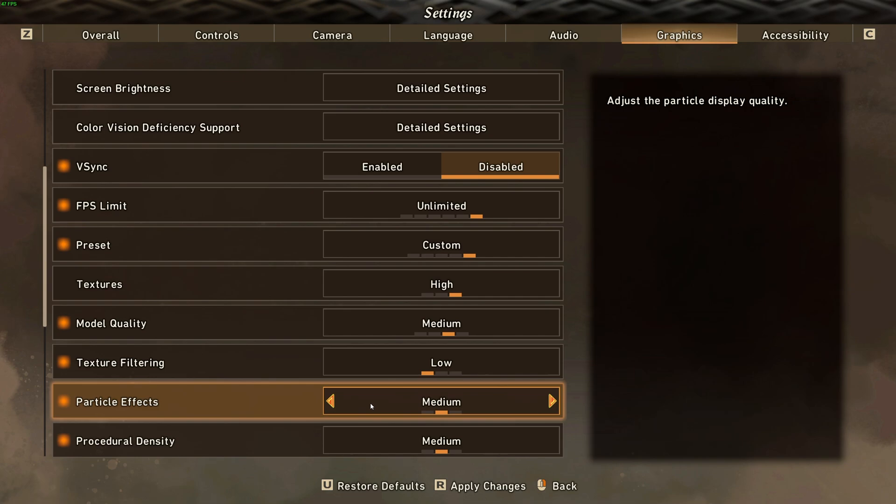
mouse_move(347, 409)
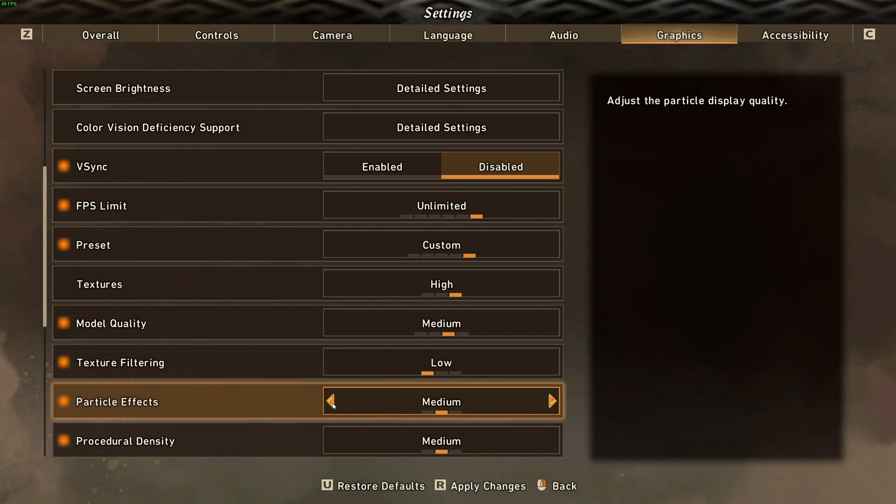
click(331, 401)
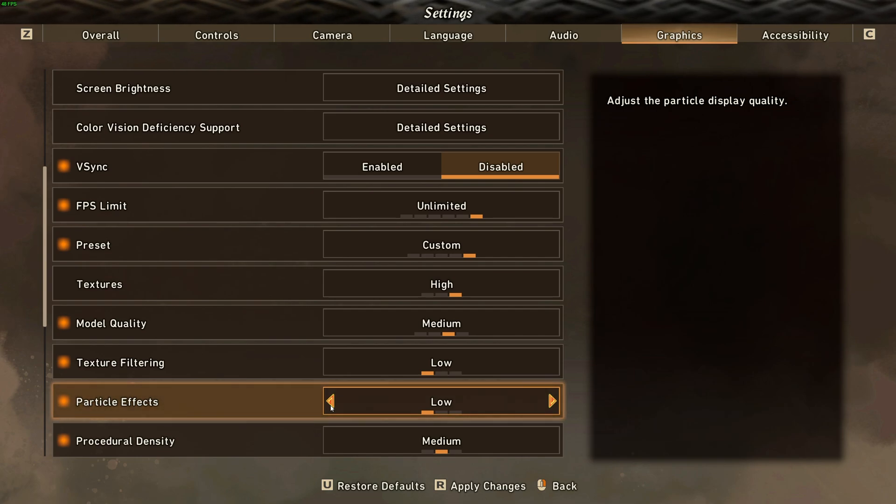
mouse_move(462, 402)
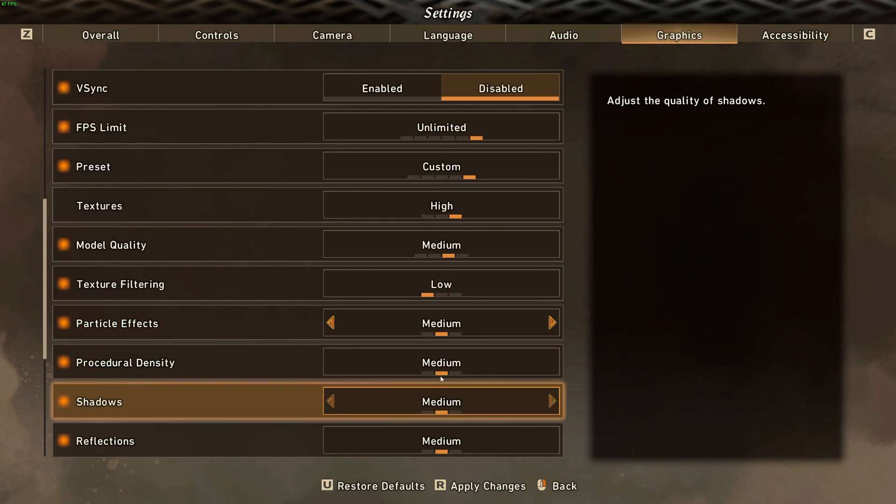
mouse_move(441, 362)
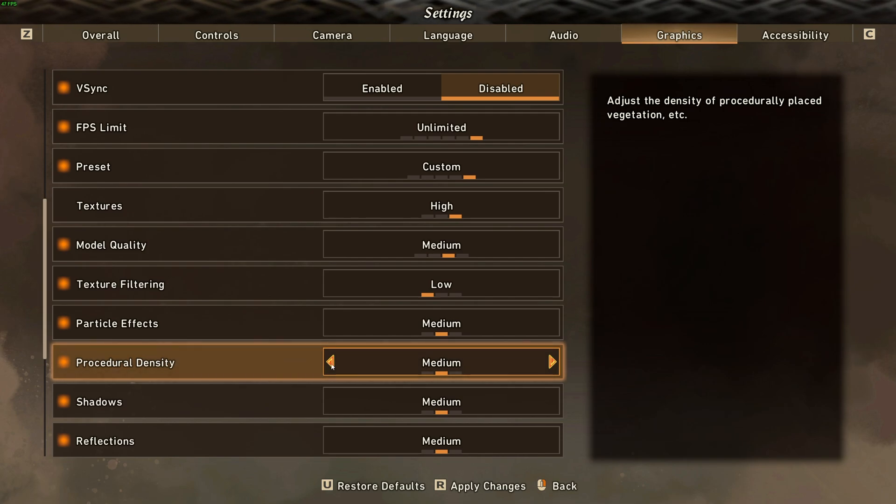
- Set procedural density, shadows and reflections each to Low
click(330, 362)
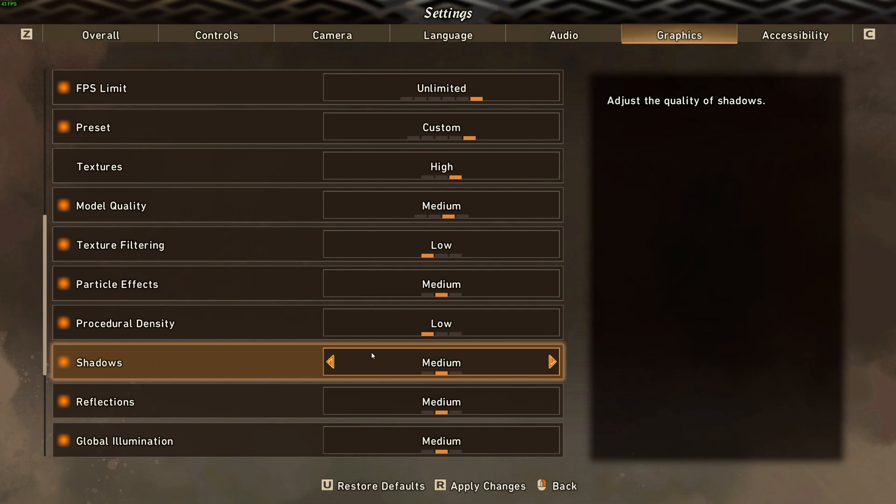
mouse_move(359, 361)
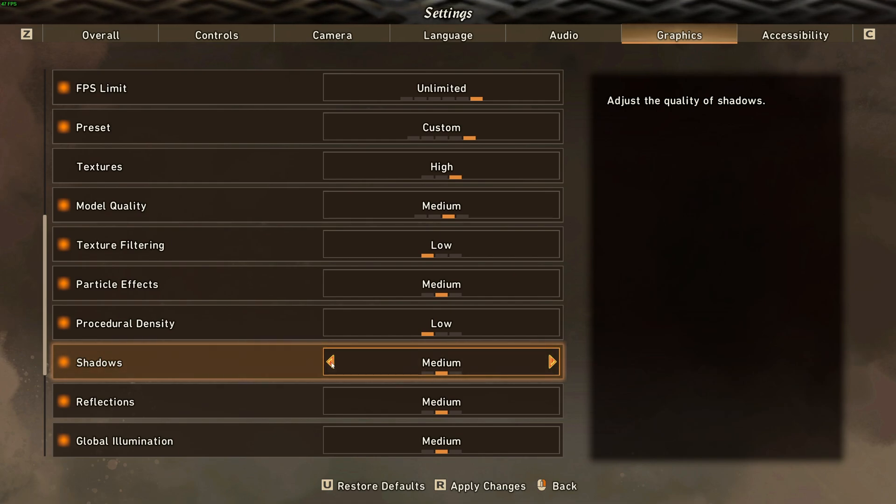
click(330, 362)
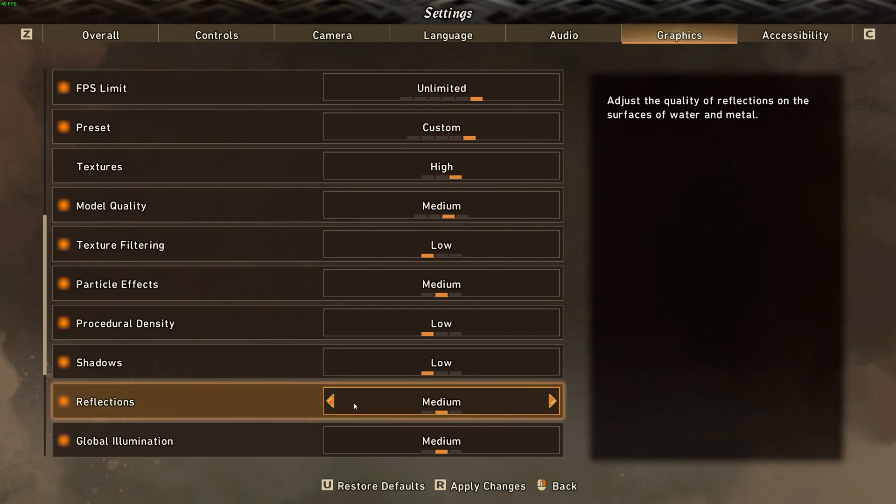
click(330, 402)
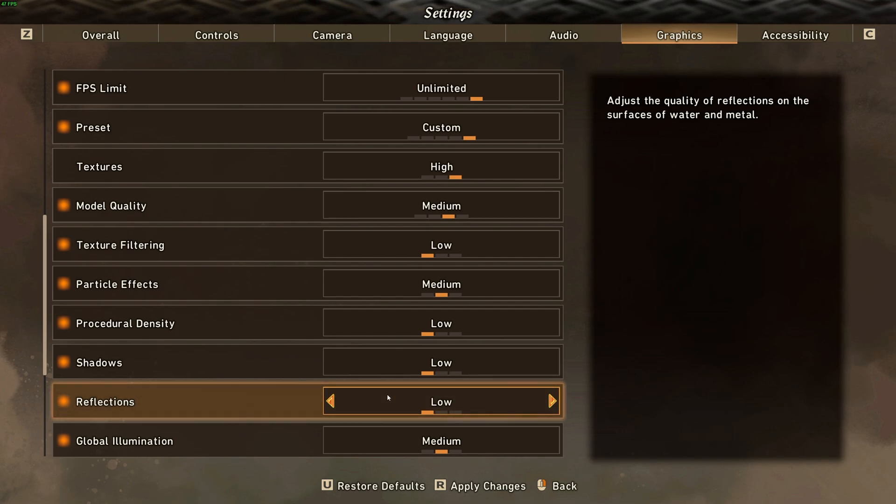
scroll(down, 3)
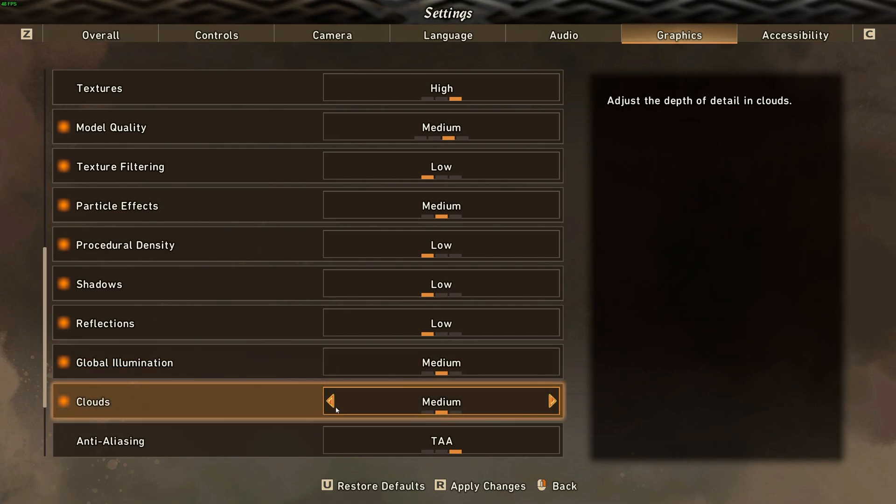
- Set clouds to Low and, after comparing FXAA and TAA, leave anti-aliasing on None
click(331, 402)
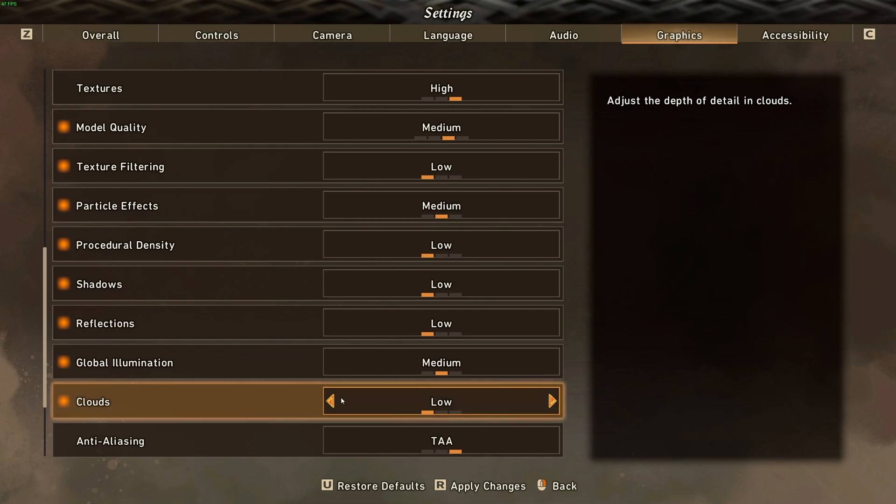
scroll(down, 3)
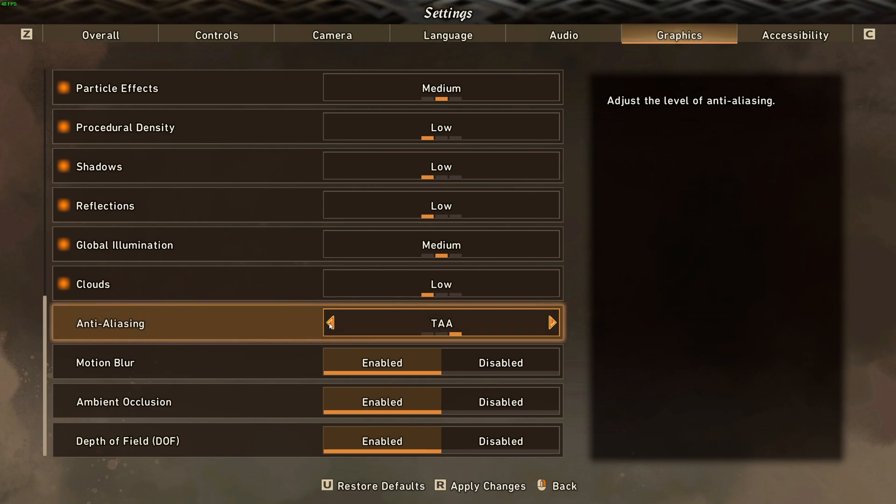
click(330, 323)
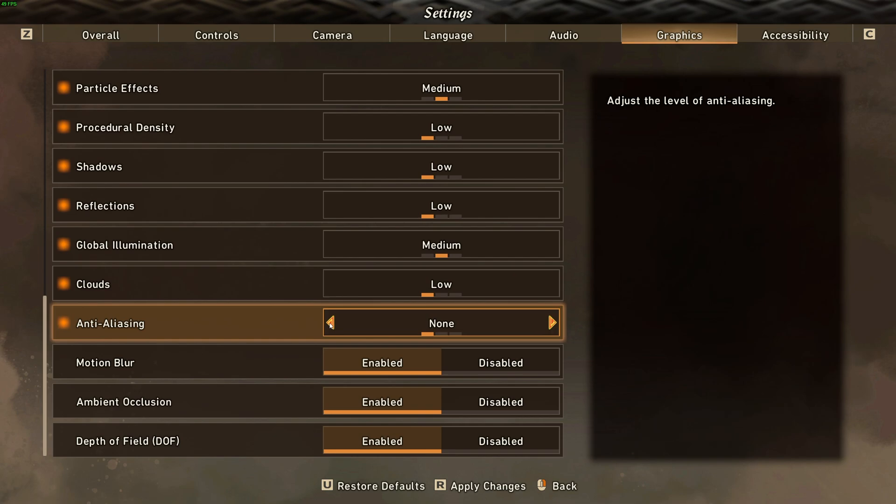
click(551, 323)
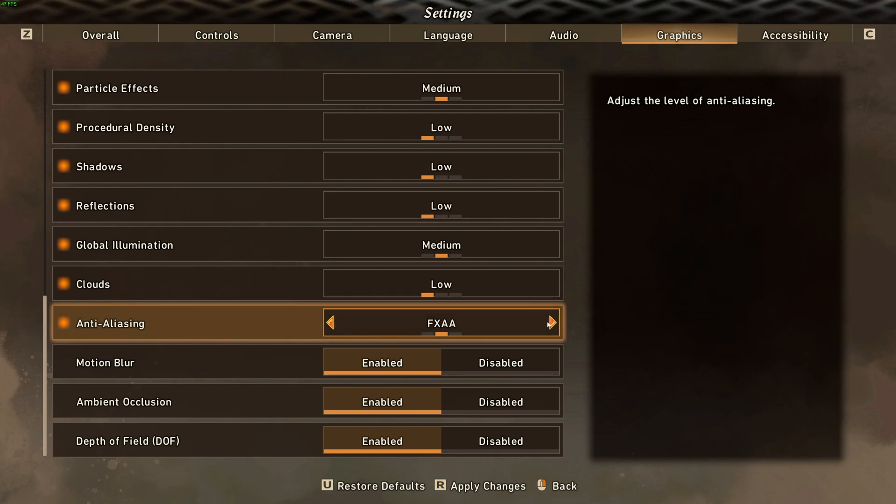
click(549, 323)
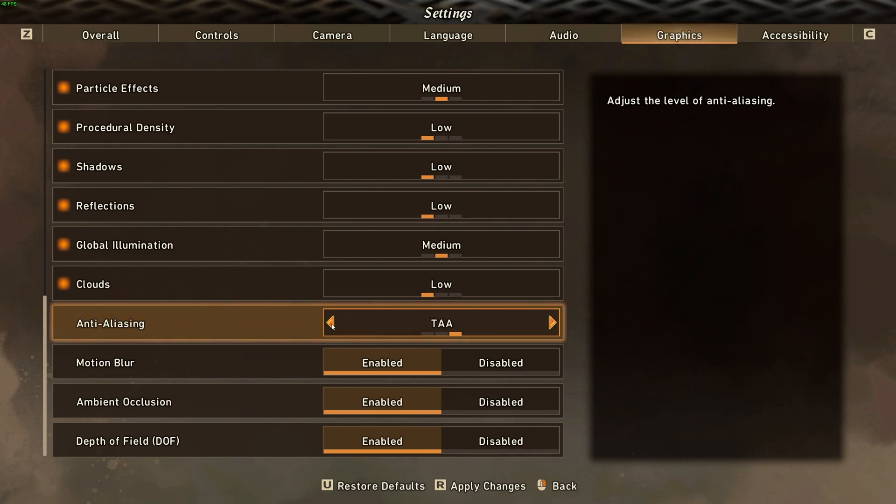
click(331, 323)
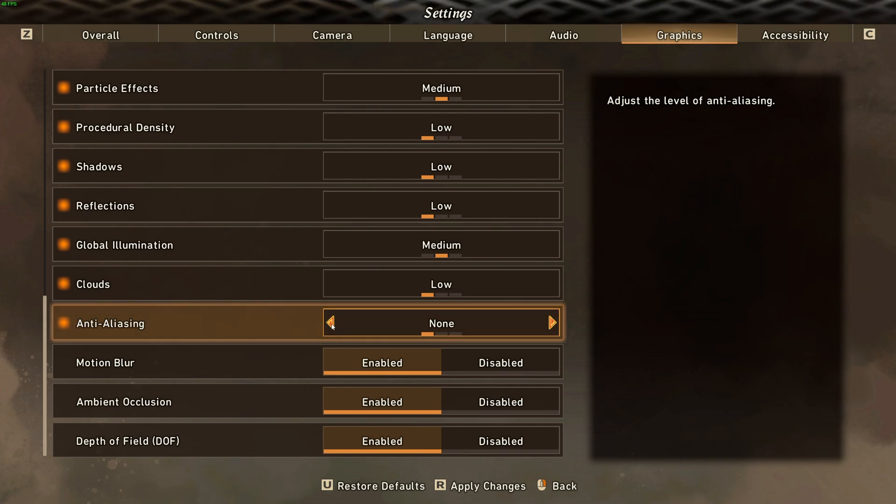
mouse_move(373, 335)
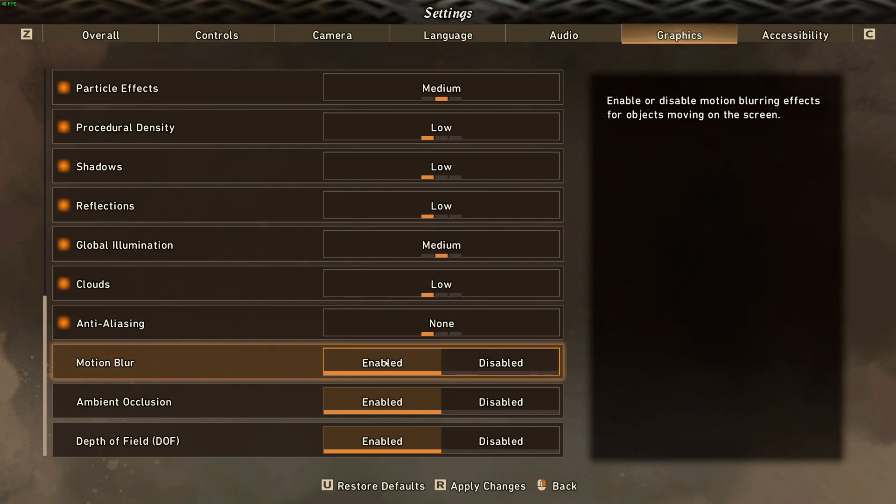
- Set Motion Blur to Disabled
click(500, 362)
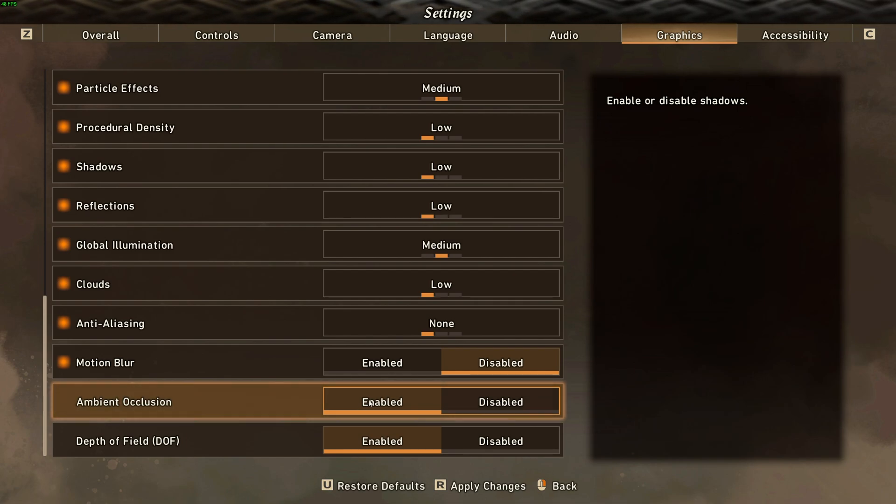
mouse_move(381, 441)
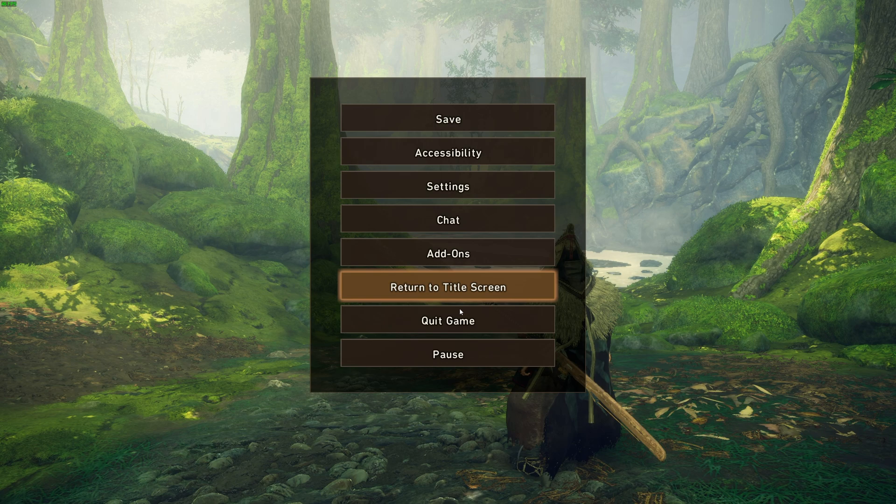
- Return to the title screen, dismiss the patch notes and reopen the Graphics settings
click(448, 287)
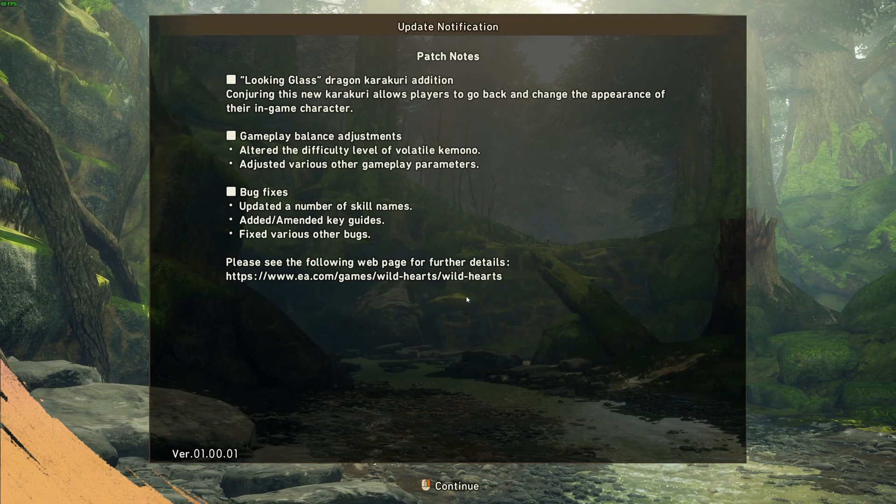
click(450, 486)
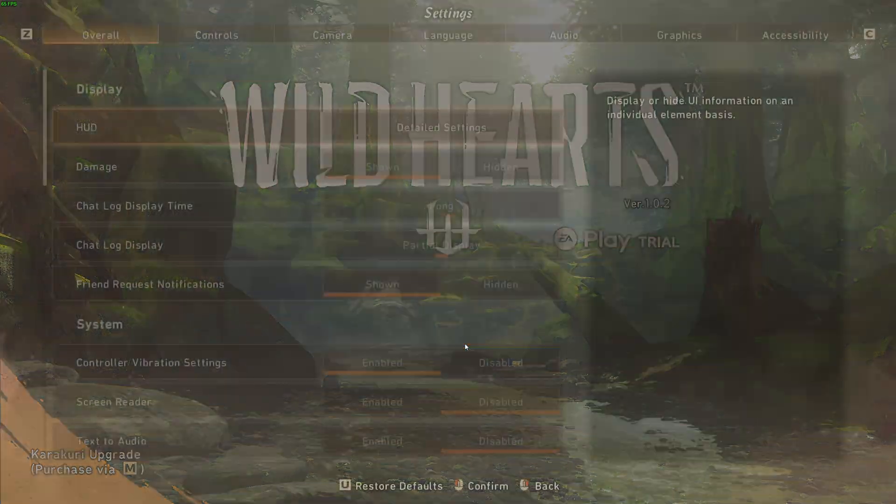
click(679, 34)
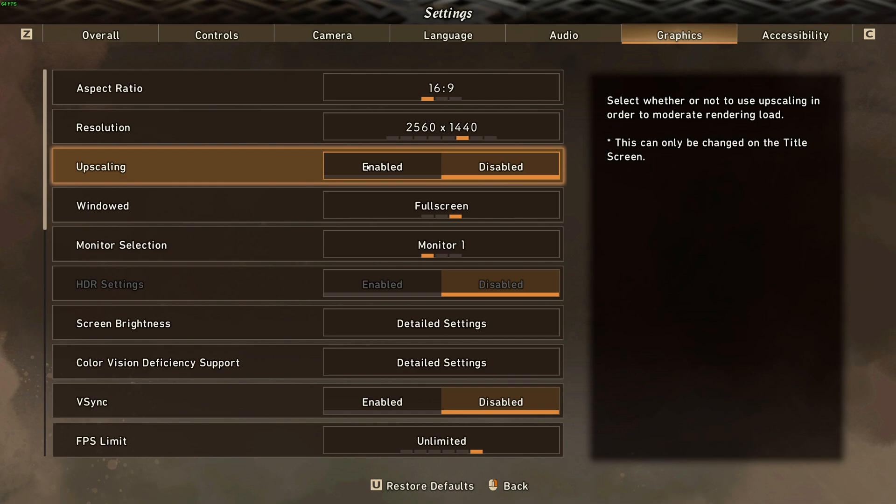
- Set Upscaling to Enabled on the title-screen Graphics settings
click(382, 166)
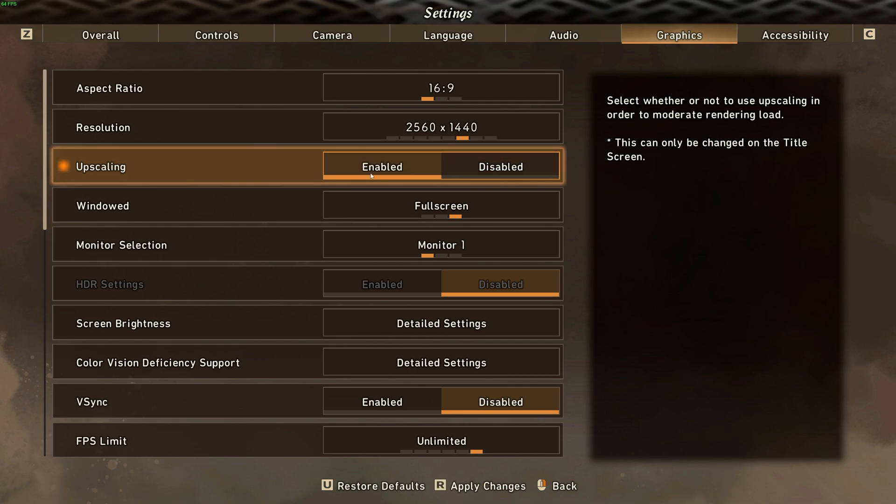
scroll(down, 3)
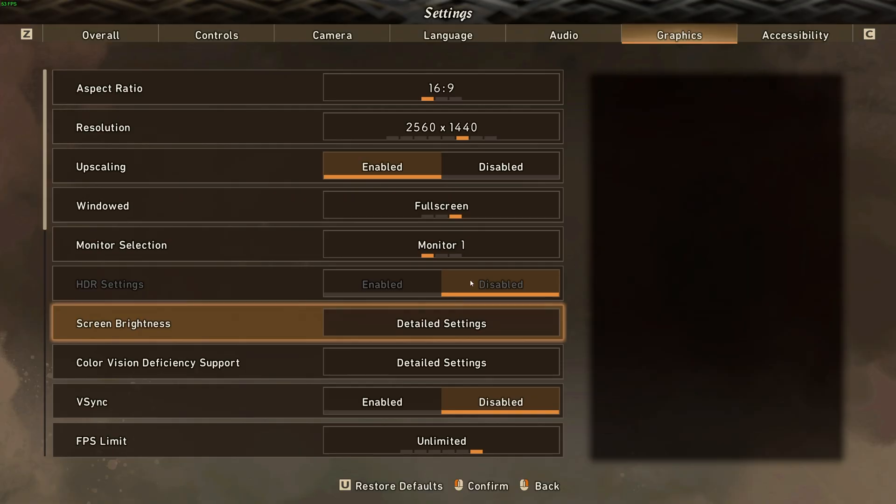
- Disable Upscaling, step Resolution through 1600x900, 1920x1080 and 2048x1152, and set Textures to Medium
click(500, 166)
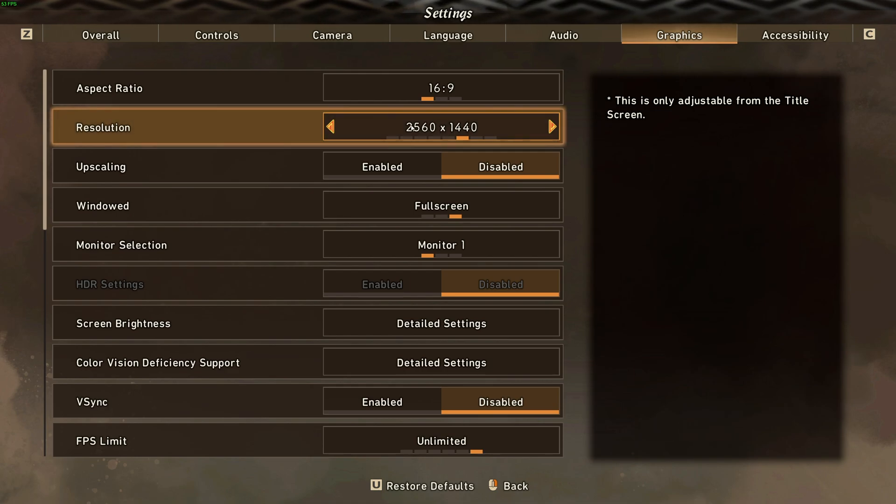
click(330, 127)
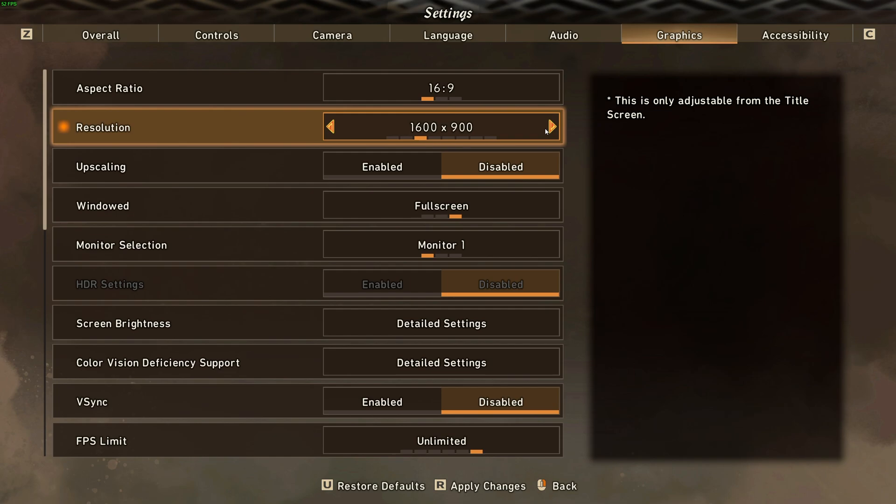
click(551, 127)
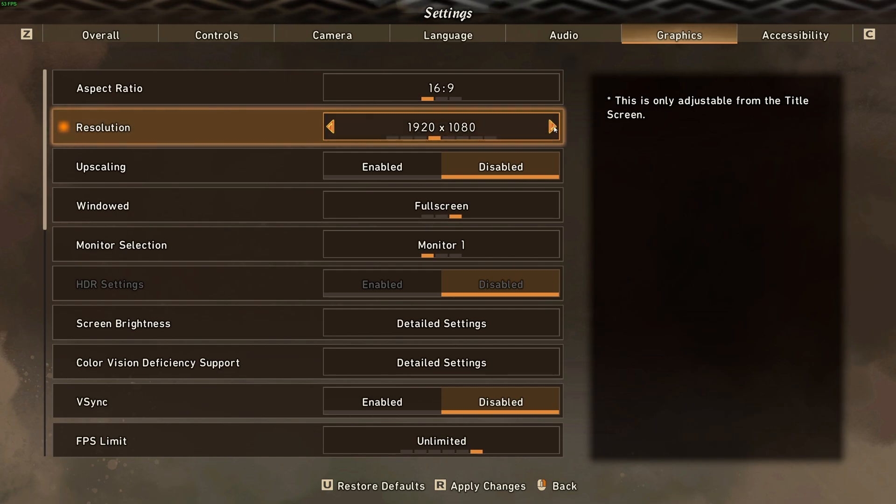
click(551, 126)
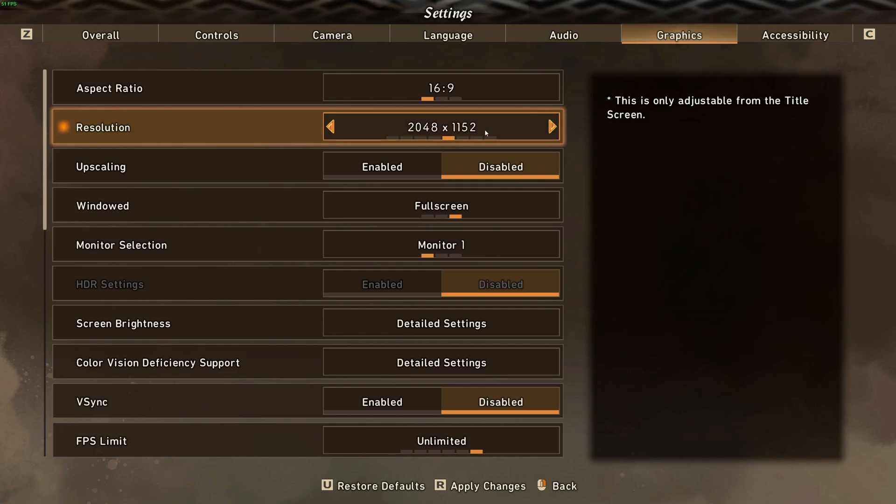
click(551, 127)
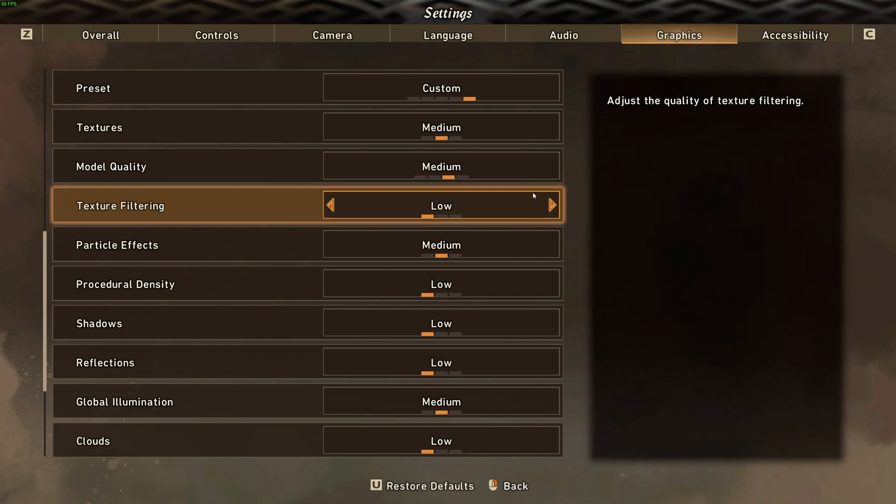
- Resume gameplay, then reopen the Graphics settings now showing the Lowest preset
scroll(down, 3)
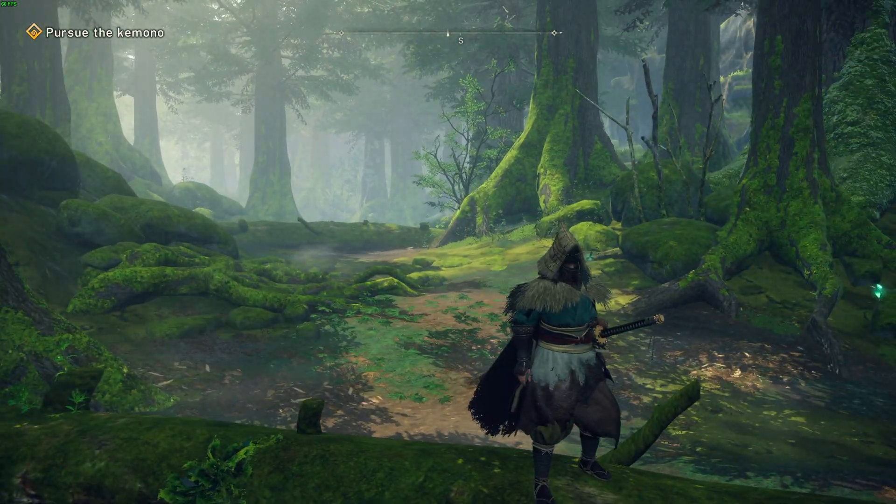
key(Escape)
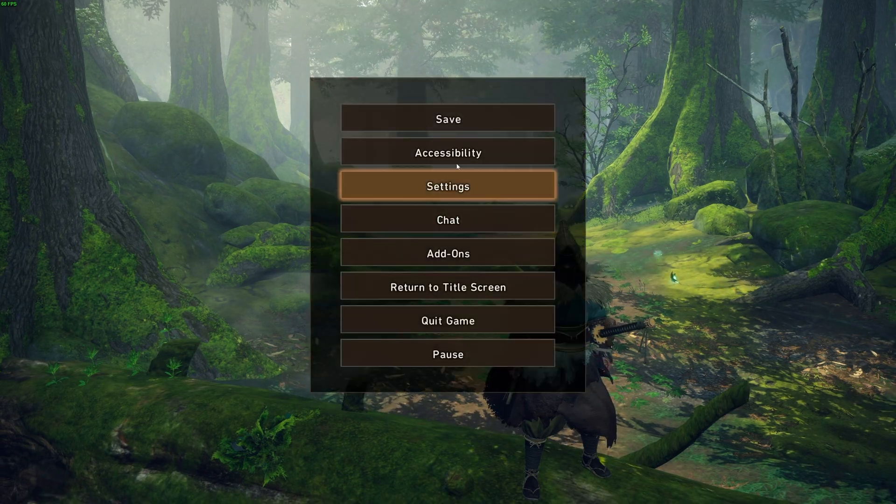
click(447, 186)
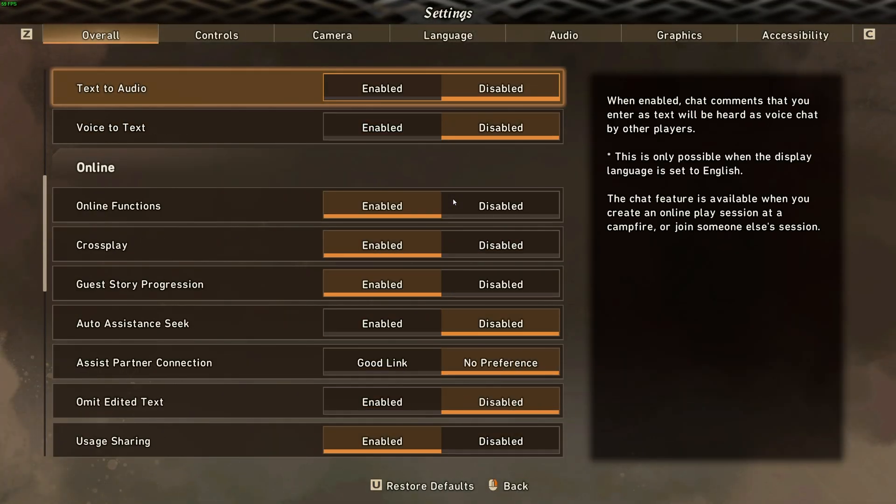
click(678, 34)
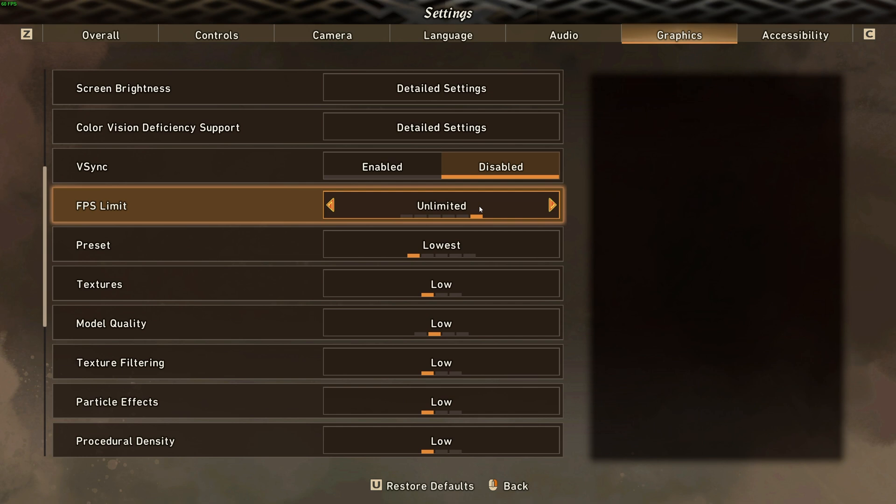